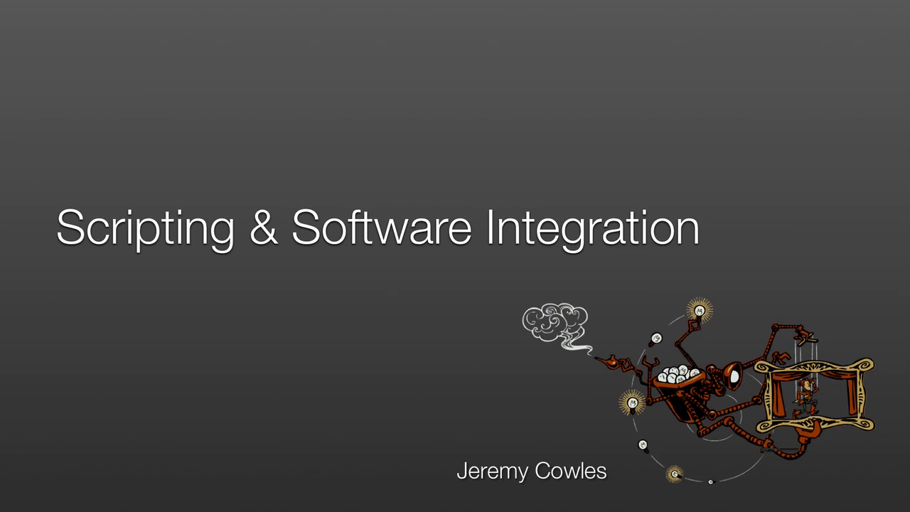
Advance the slideshow from the title slide to the Traversing a Scene terminal demo
key("Right")
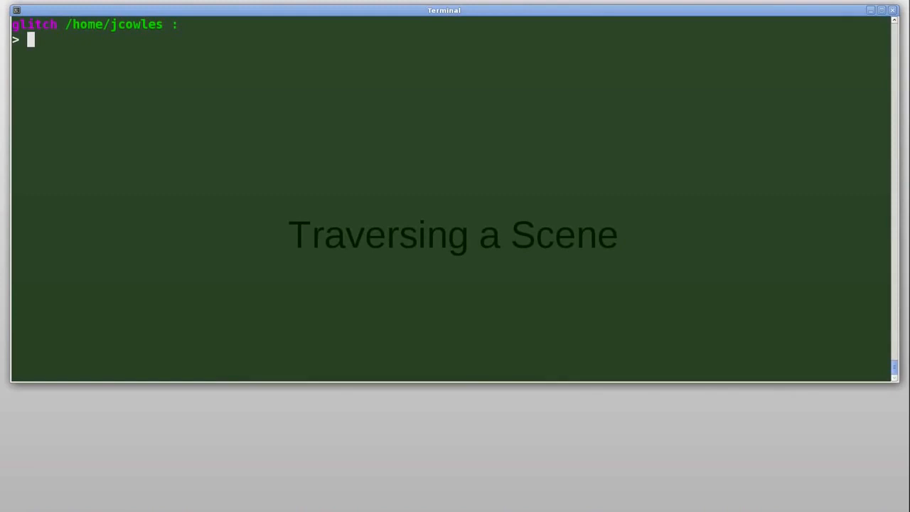
Start a pypix30 Python session and import Usd from pixar
type("pypix30")
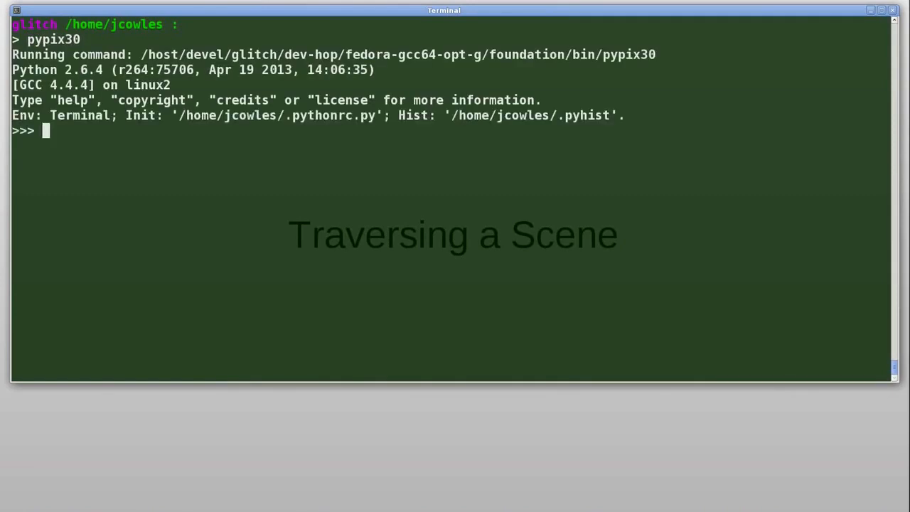
type("f")
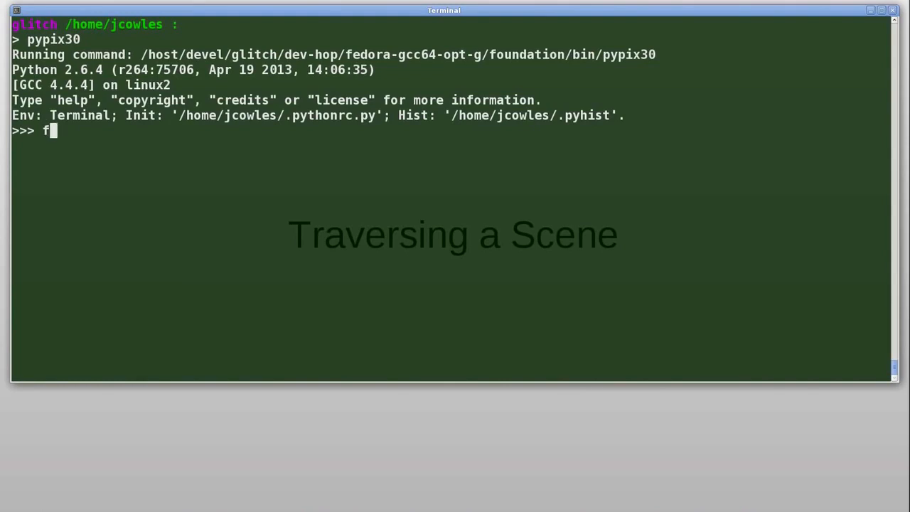
type("rom pixar import Usd")
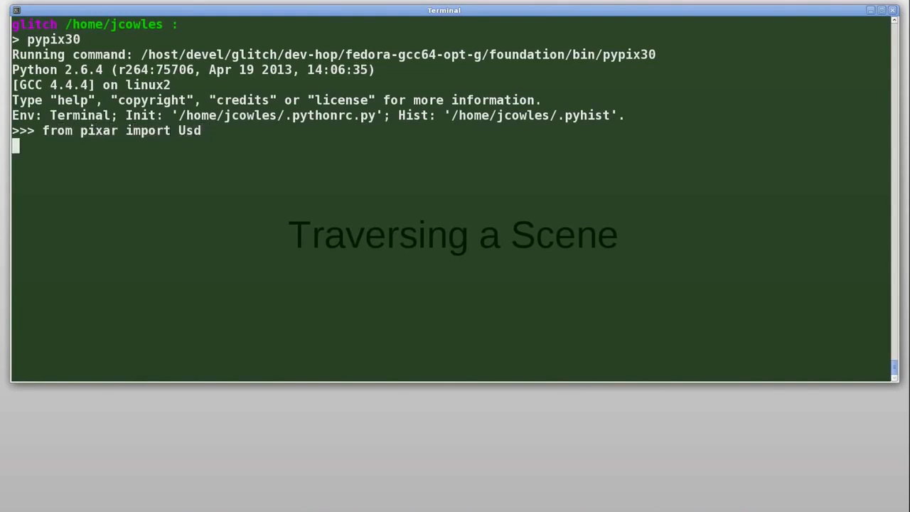
Open MUDormRoomMikeRandy_set.usd as a Usd stage and begin the stage.ComposeGraph call
type("stage = U")
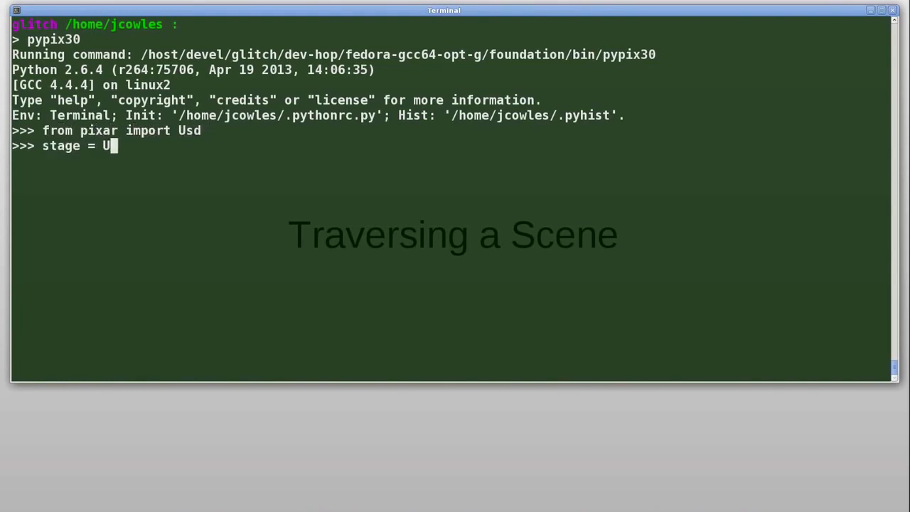
type("sd.Stage.Op")
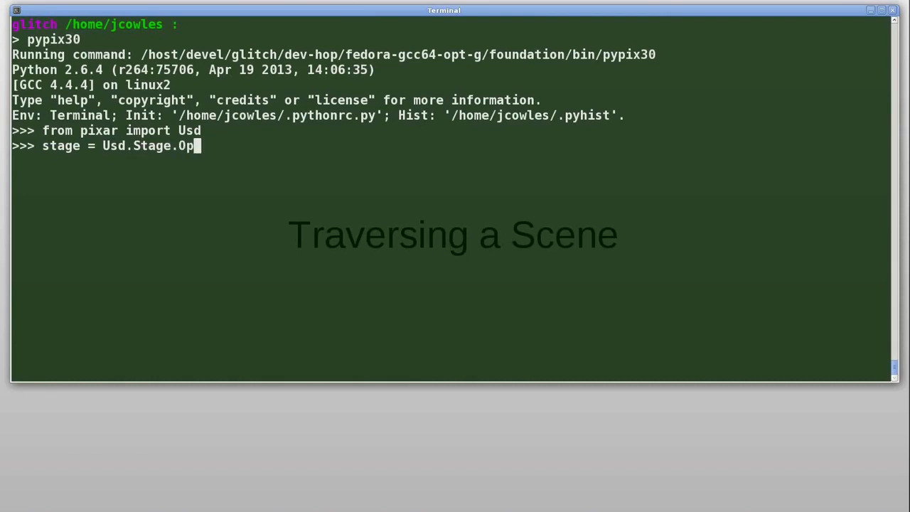
type("en(")
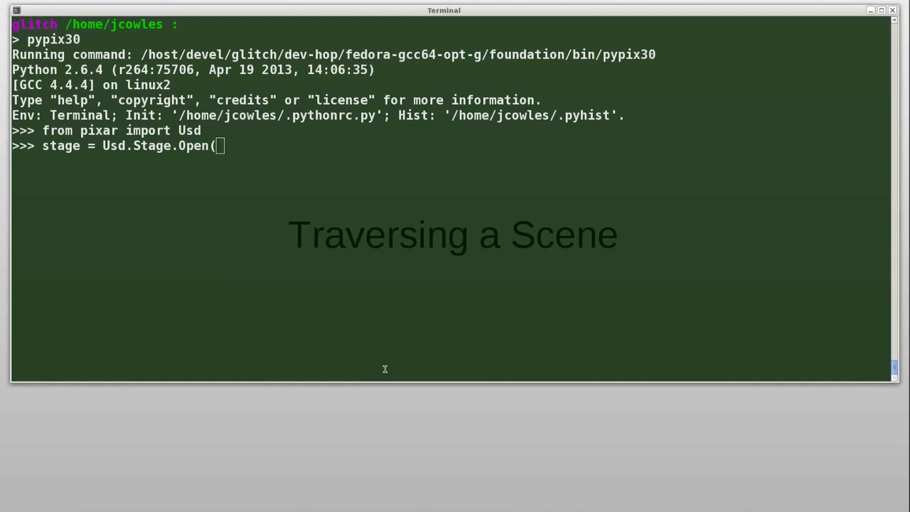
type("\"/home/jcowles/usd/dorm/MUDormRoomMikeRandy_set.usd\")")
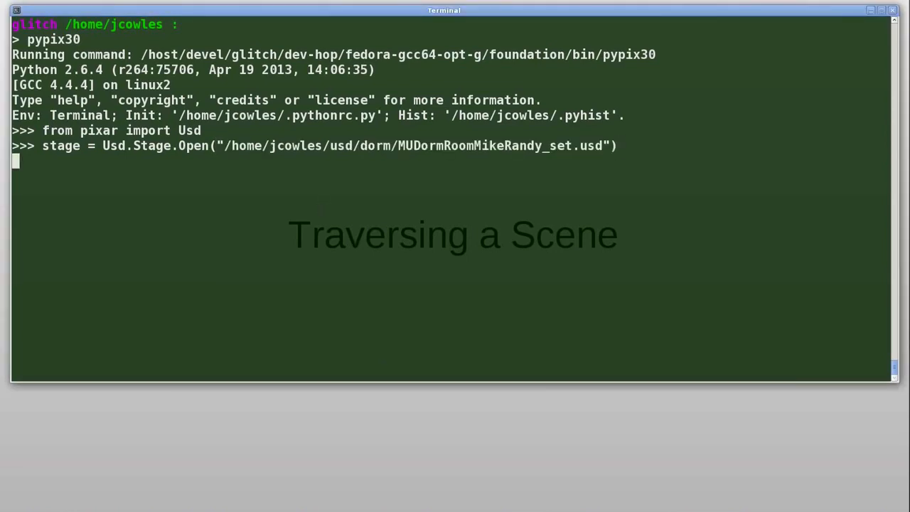
type("sratg")
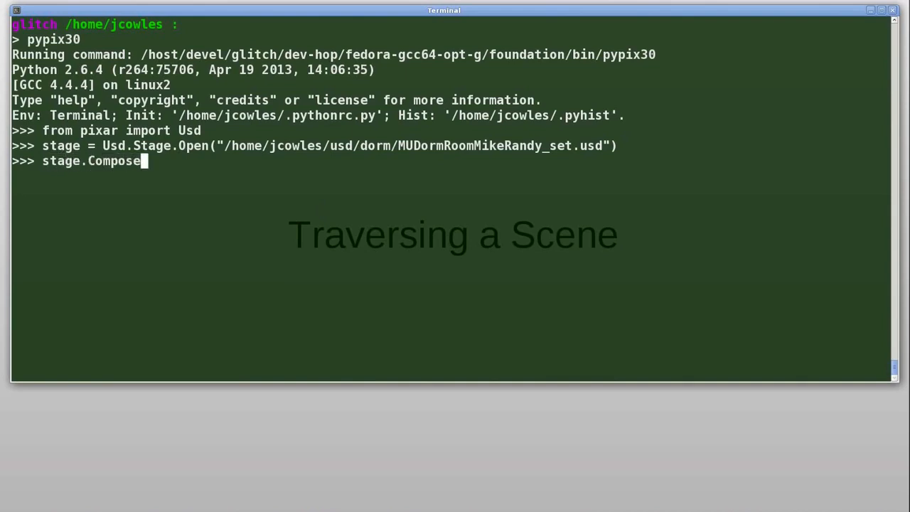
Run stage.ComposeGraph() to get the root prim and begin a traversal for-loop
type("Graph()")
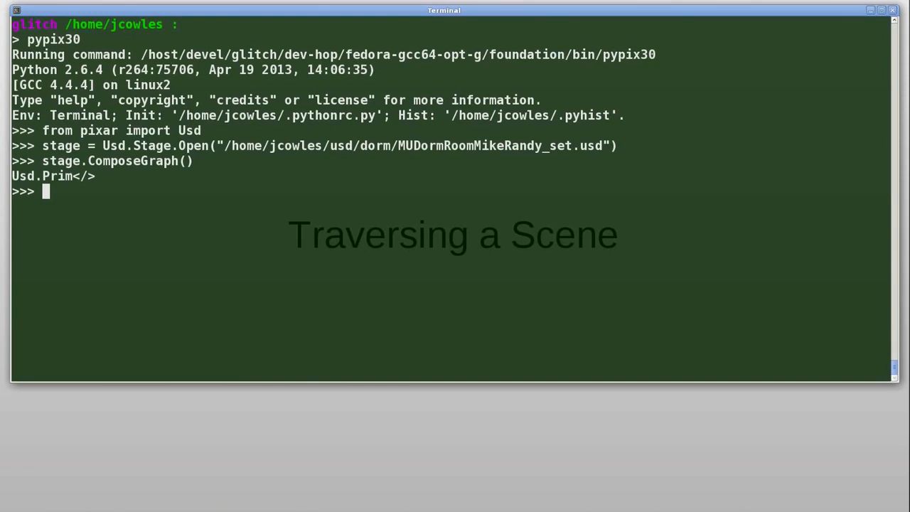
type("for prim in stage.Travers(")
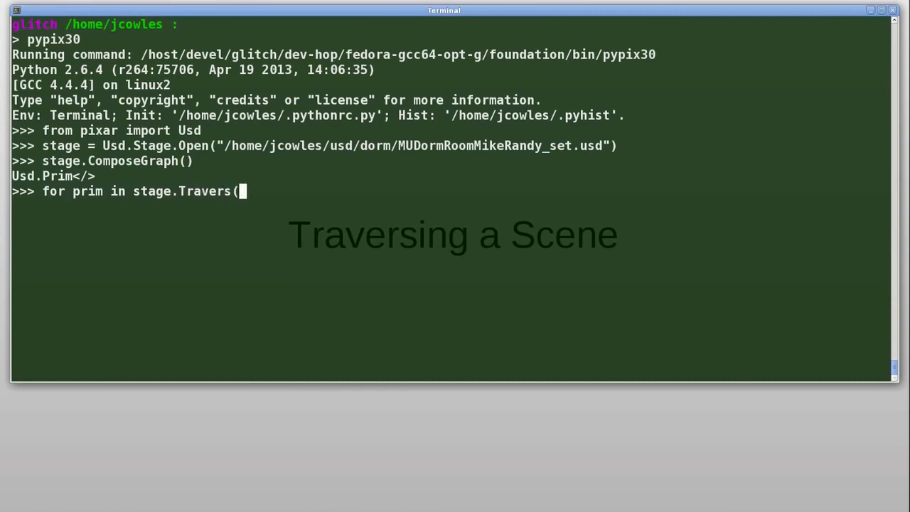
Loop over stage.Traverse(), printing the path of each prim that IsA Usd.SubdivSchema
type("e():")
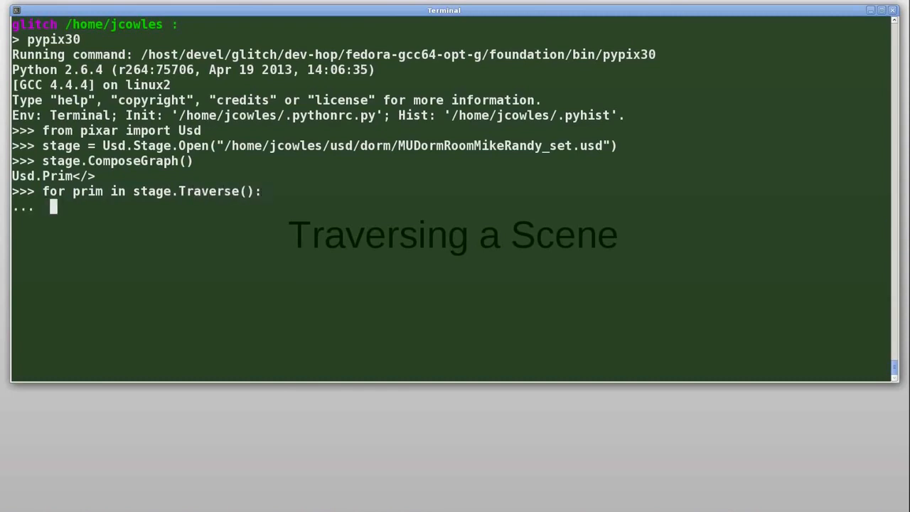
type("if prim")
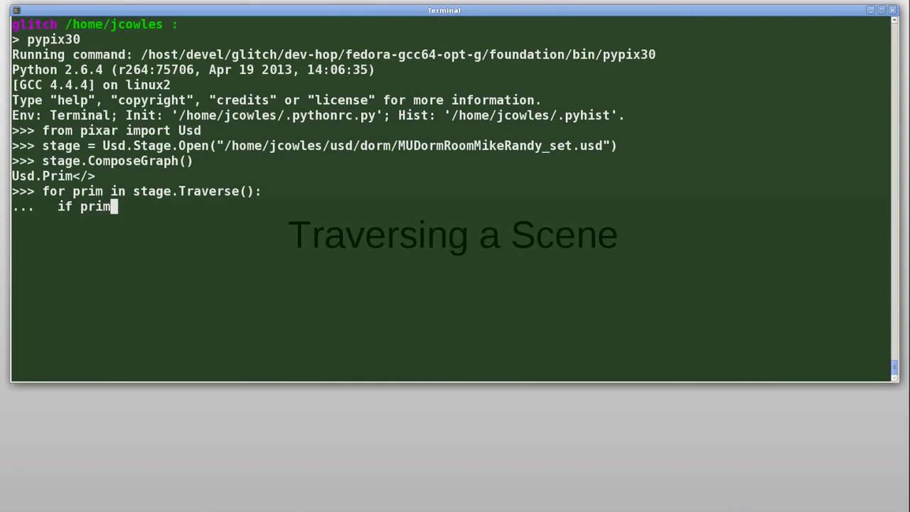
type(".IsA(U")
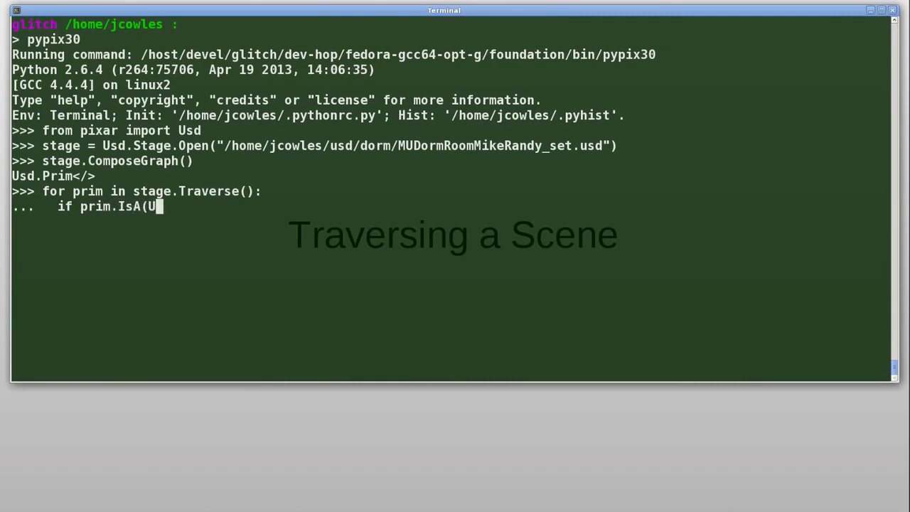
type("sd.SubdivSchema")
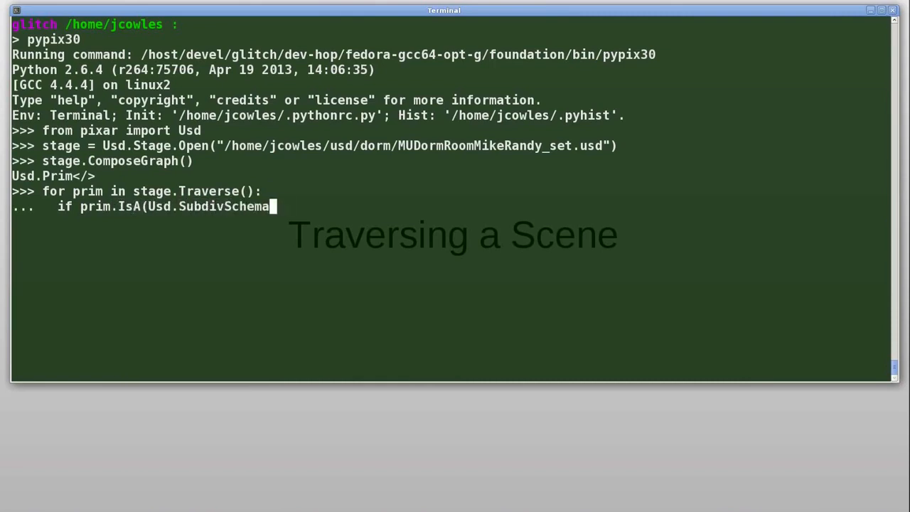
type("):")
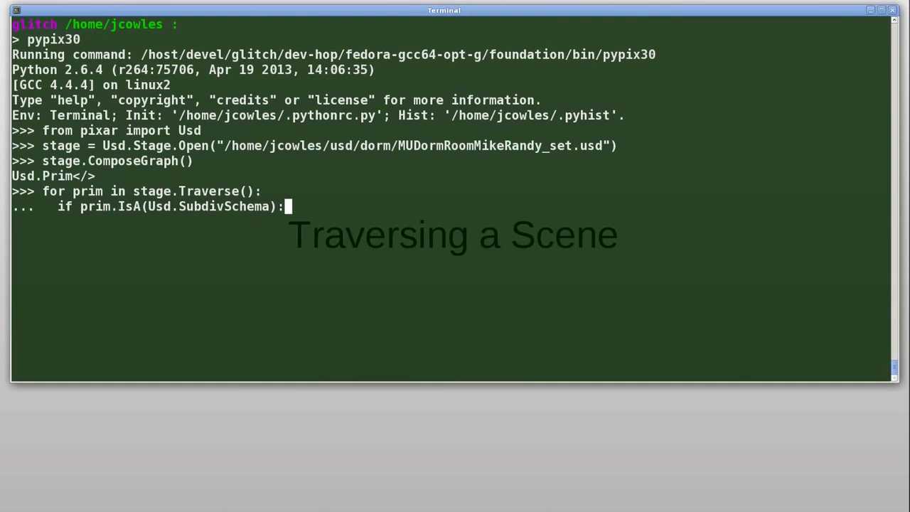
type("p")
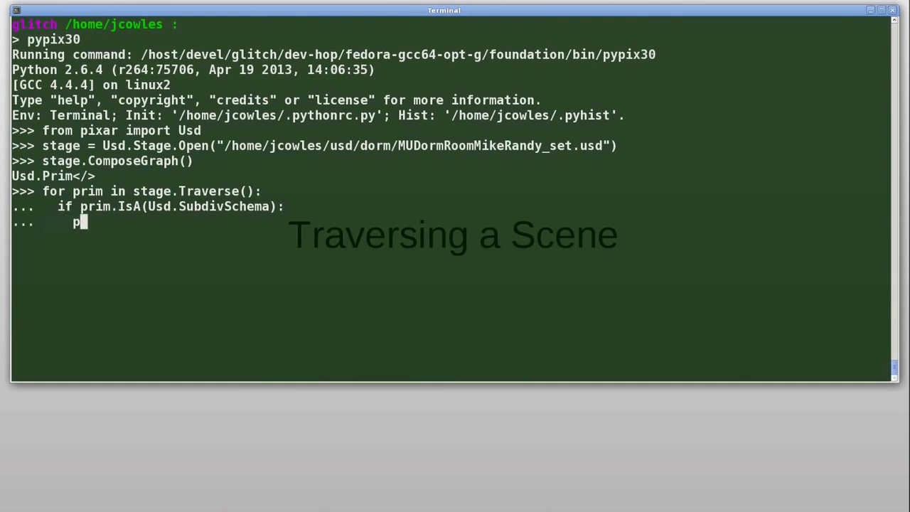
type("rint prim.")
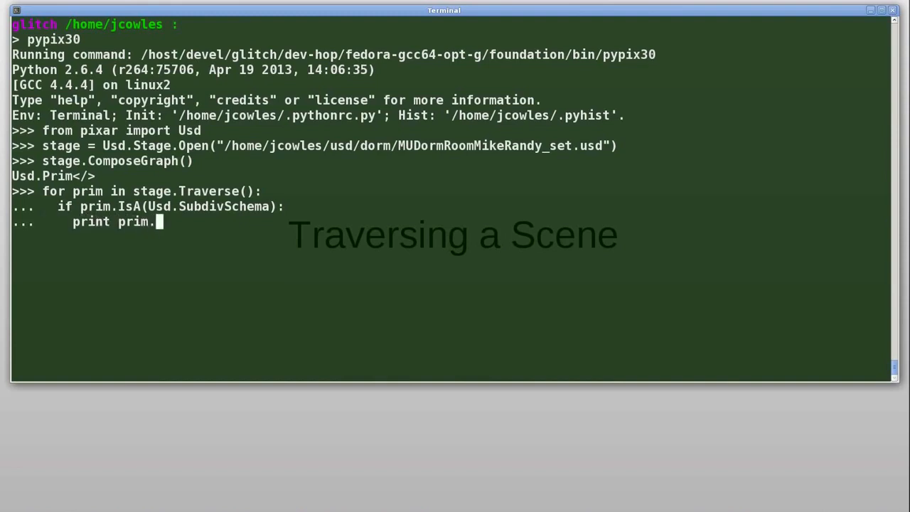
type("GetPath()")
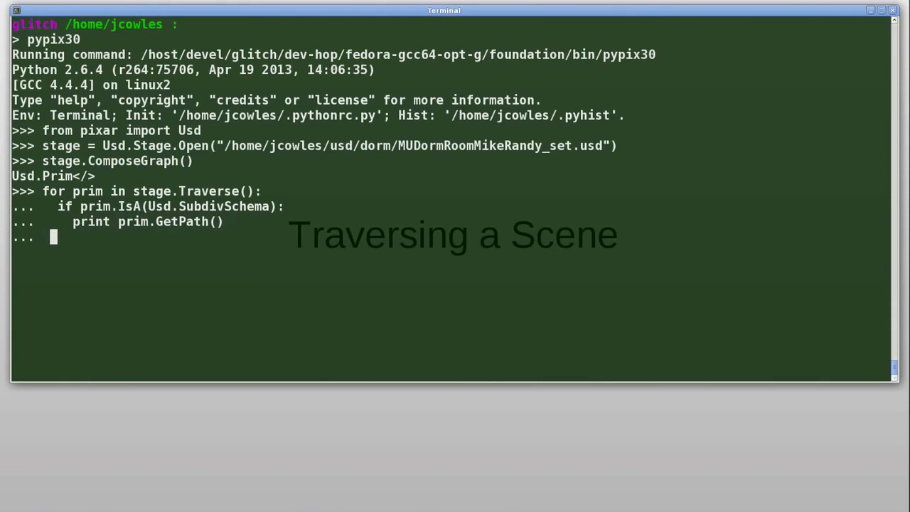
Add an inner loop over prim.GetAttributes() printing each attribute's name and type name, tab-indented
type("f")
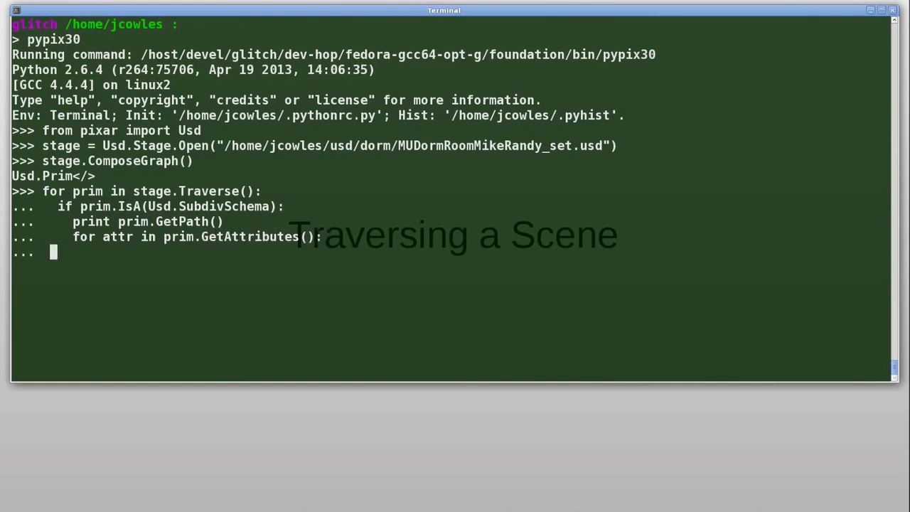
type("p")
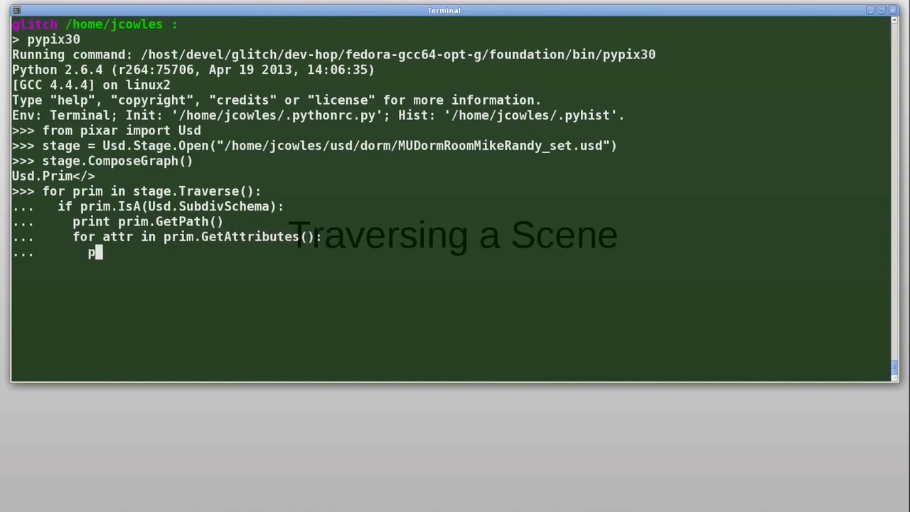
type("rint \"\\t\",")
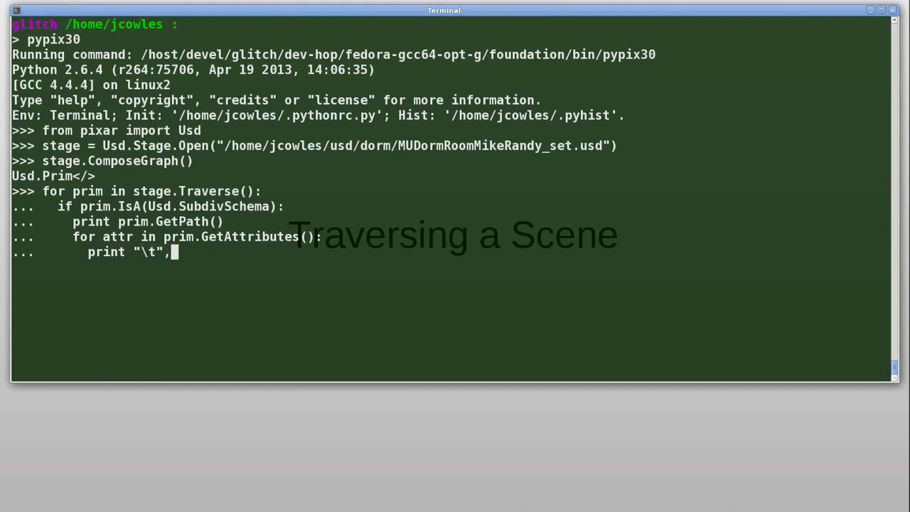
type("attr.GetName(), attr.")
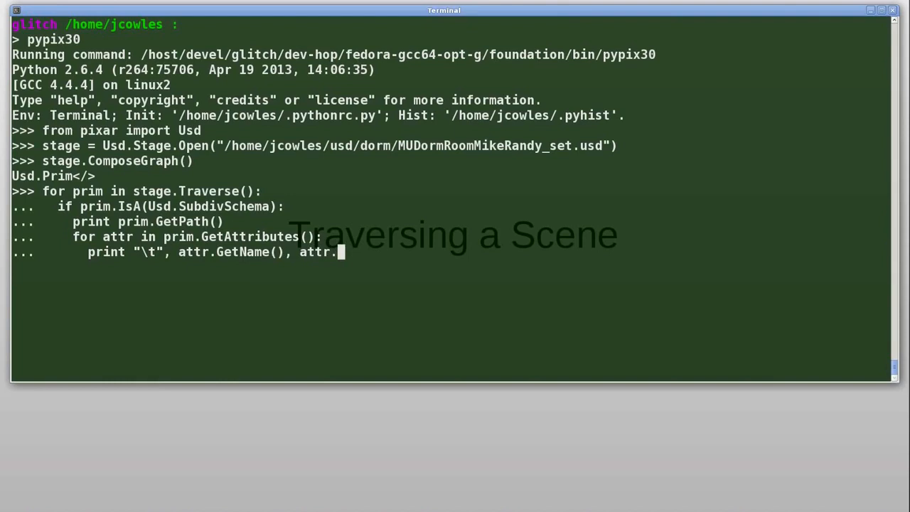
type("GetType")
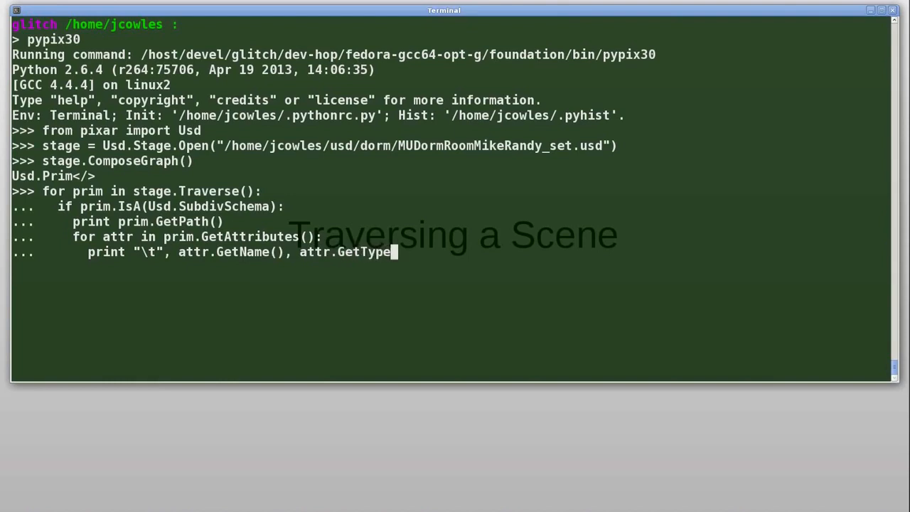
type("Name(")
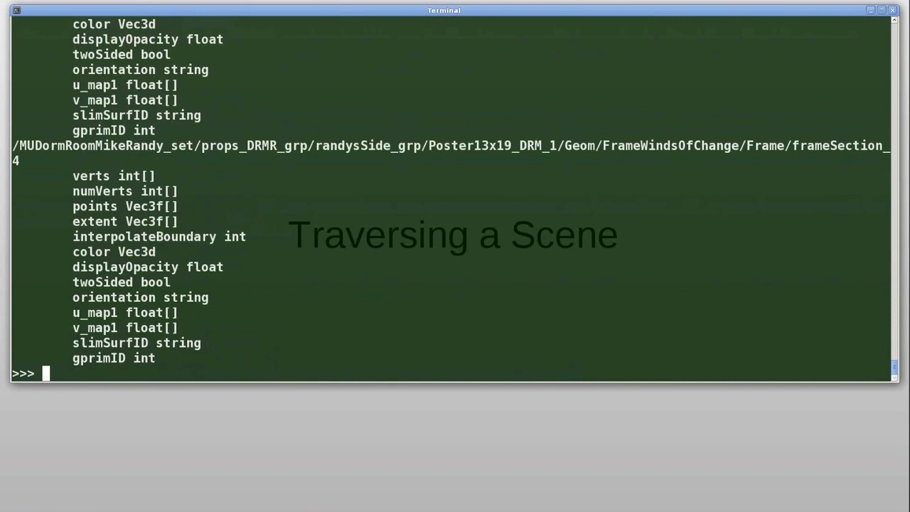
Select the frameSection_4 prim path from the traversal output for reuse
double_click(91, 250)
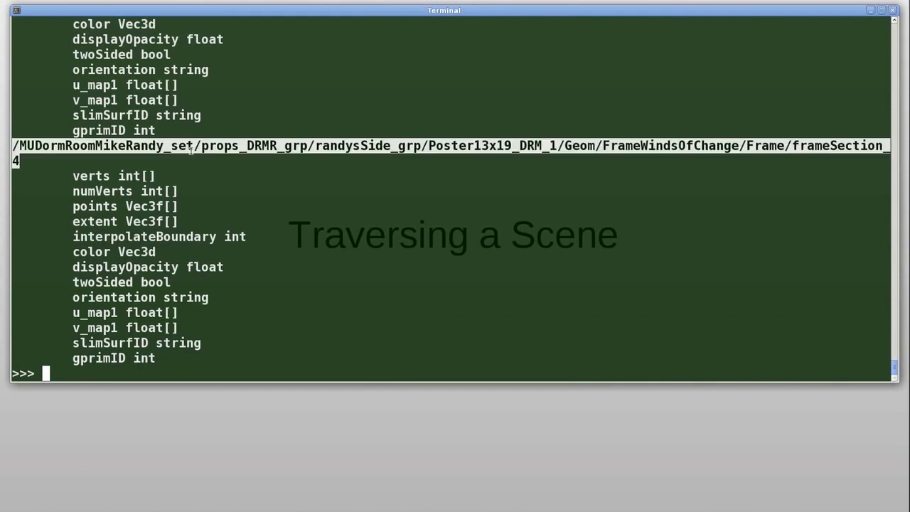
Fetch the frameSection_4 prim with stage.GetPrimAtPath using the pasted poster frame path
type("prim =")
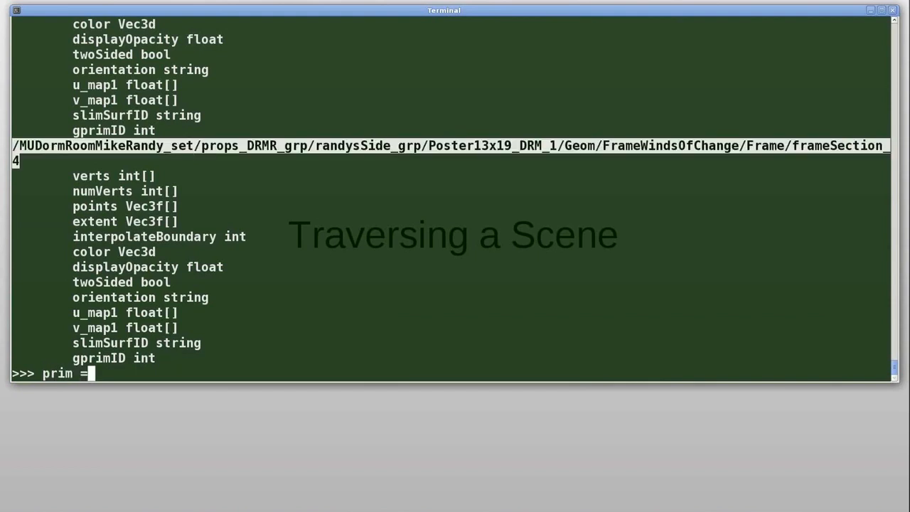
type("stage.")
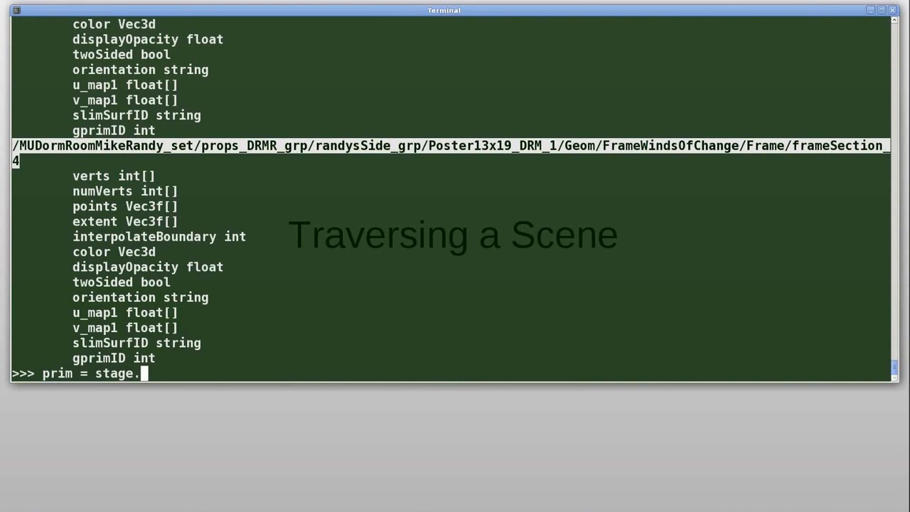
type("GetPrimAtPath(\"")
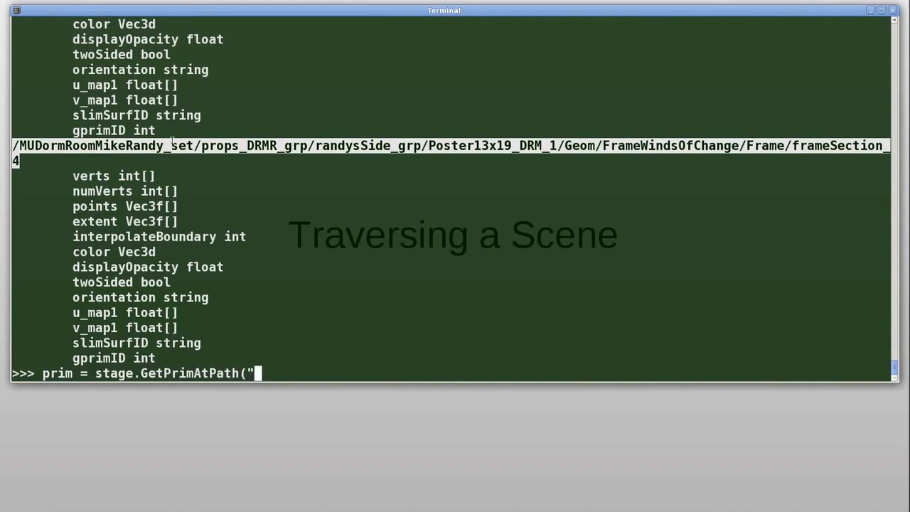
type("/MUDormRoomMikeRandy_set/props_DRMR_grp/randysSide_grp/Poster13x19_DRM_1/Geom/FrameWindsOfChange/Frame/frameSection_4\")")
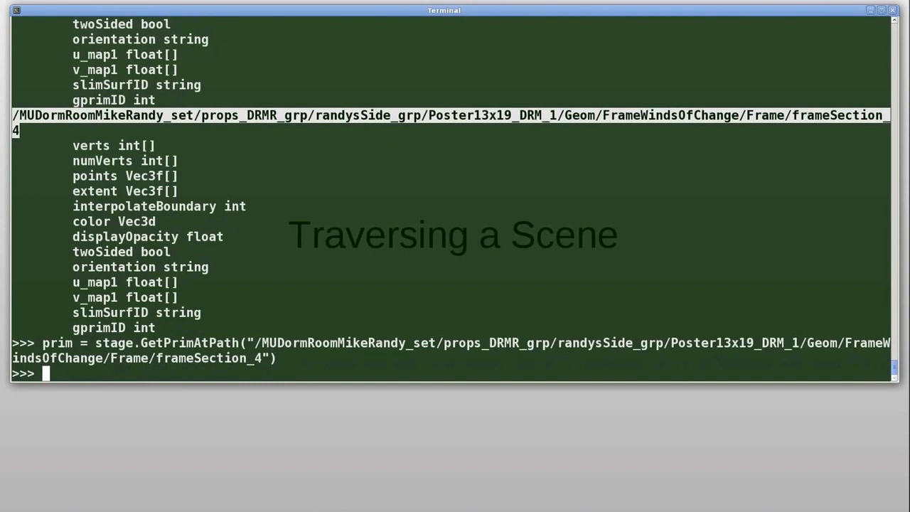
Store the prim's 'color' attribute in colorAttr via prim.GetAttribute
type("colorAr")
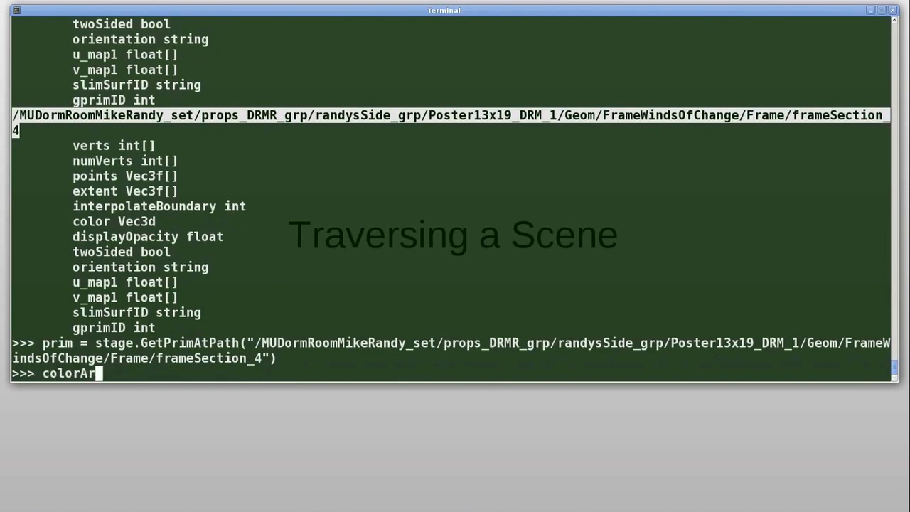
type("tr =")
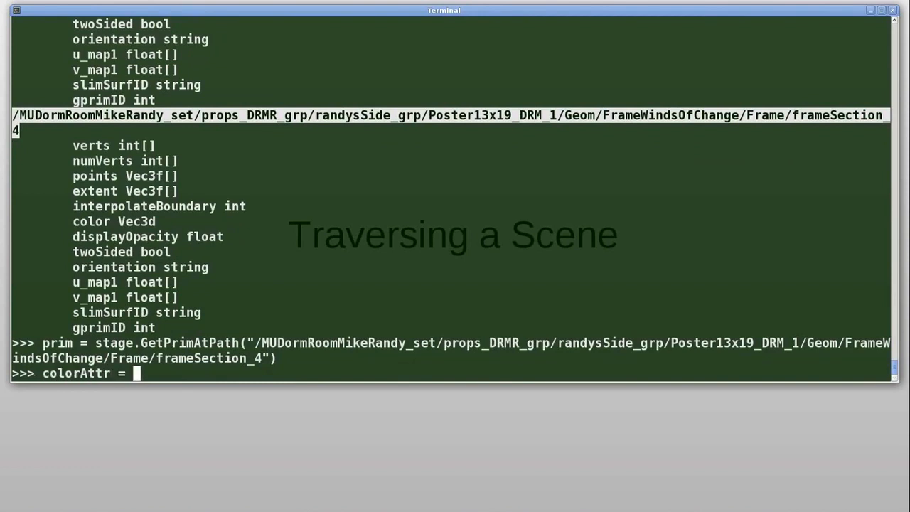
type("prim.GetAttribute(\"color")
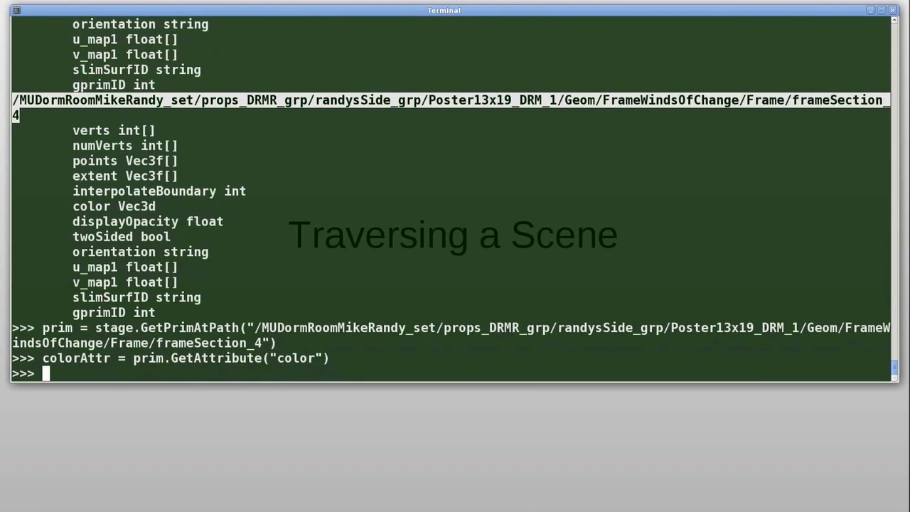
Print colorAttr.Get(1.0), yielding (0.0090, 0.0282, 0.0570), and select its third component
type("print coll")
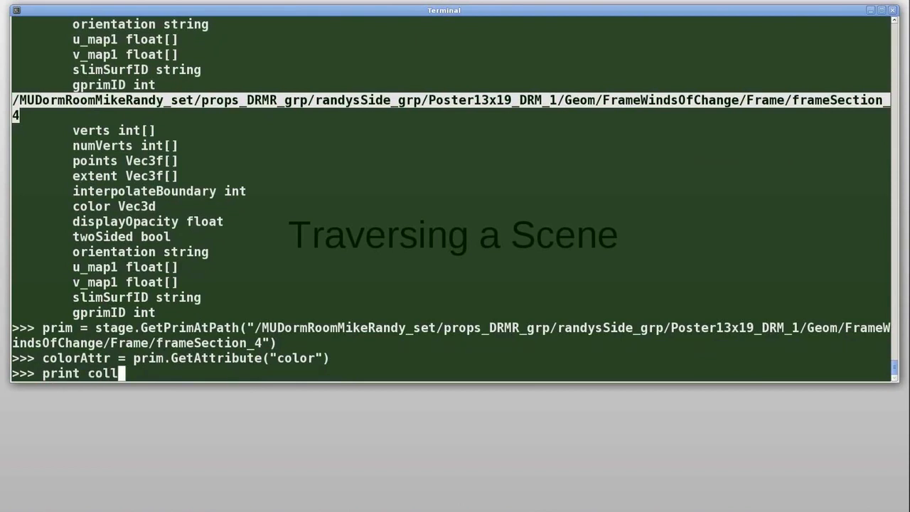
type("orAttr.G")
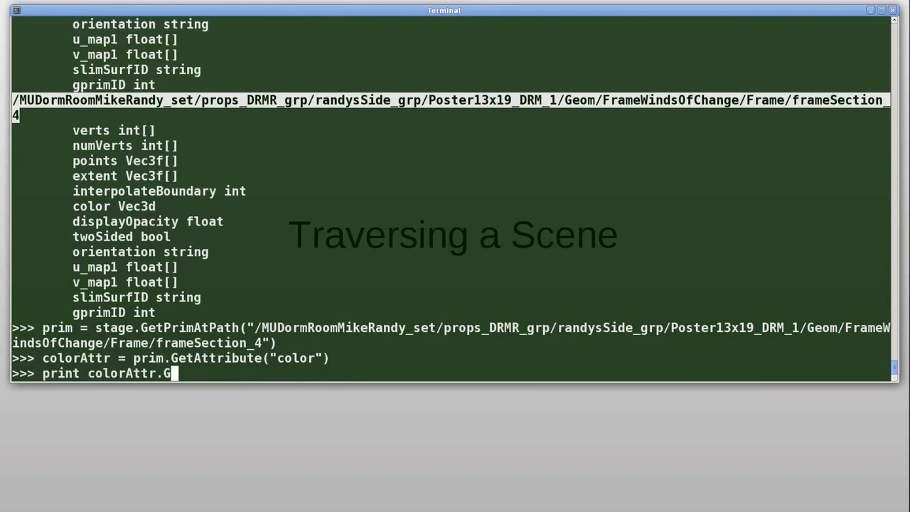
type("et(")
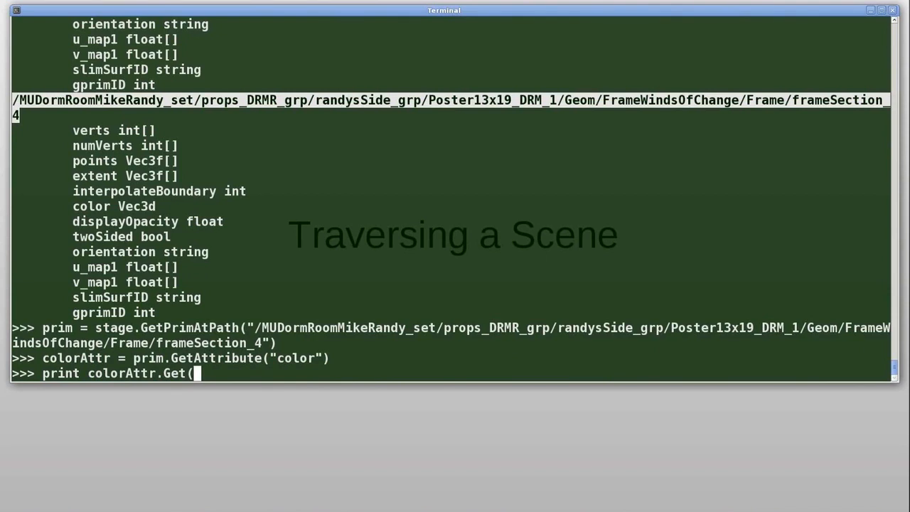
type("1")
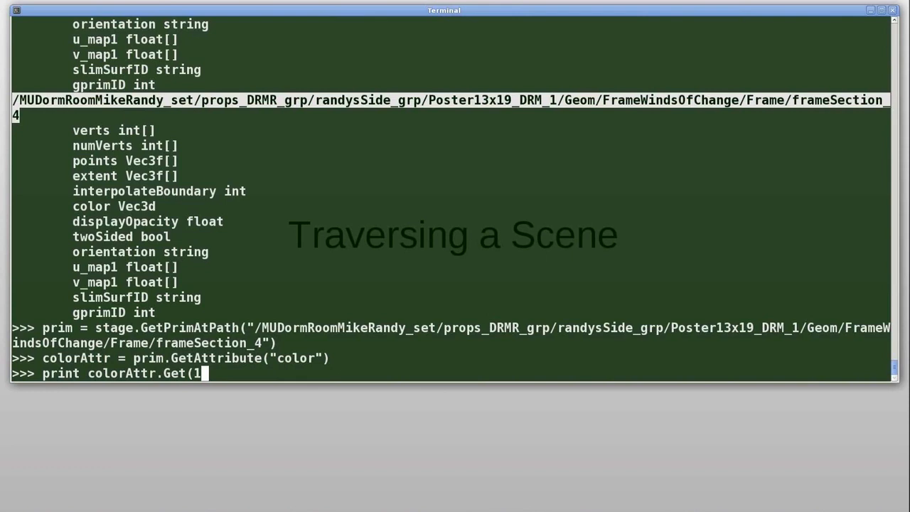
type(".0)")
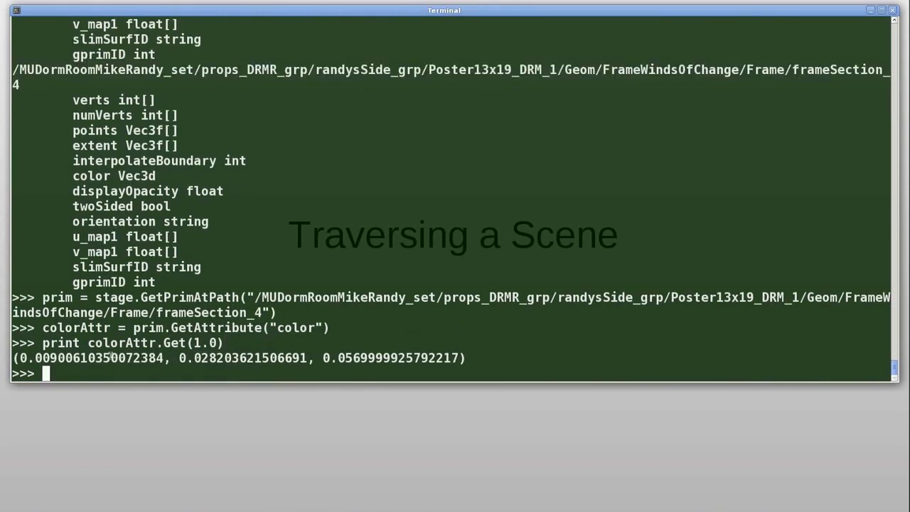
double_click(391, 358)
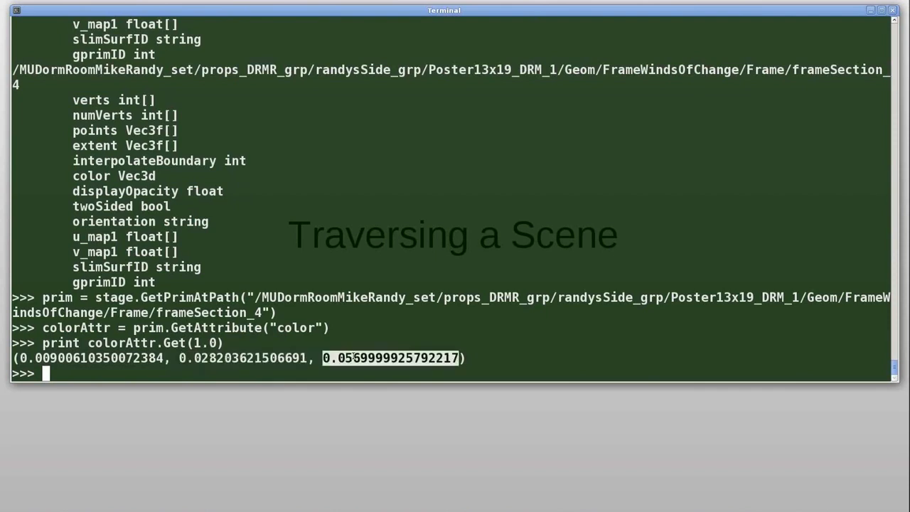